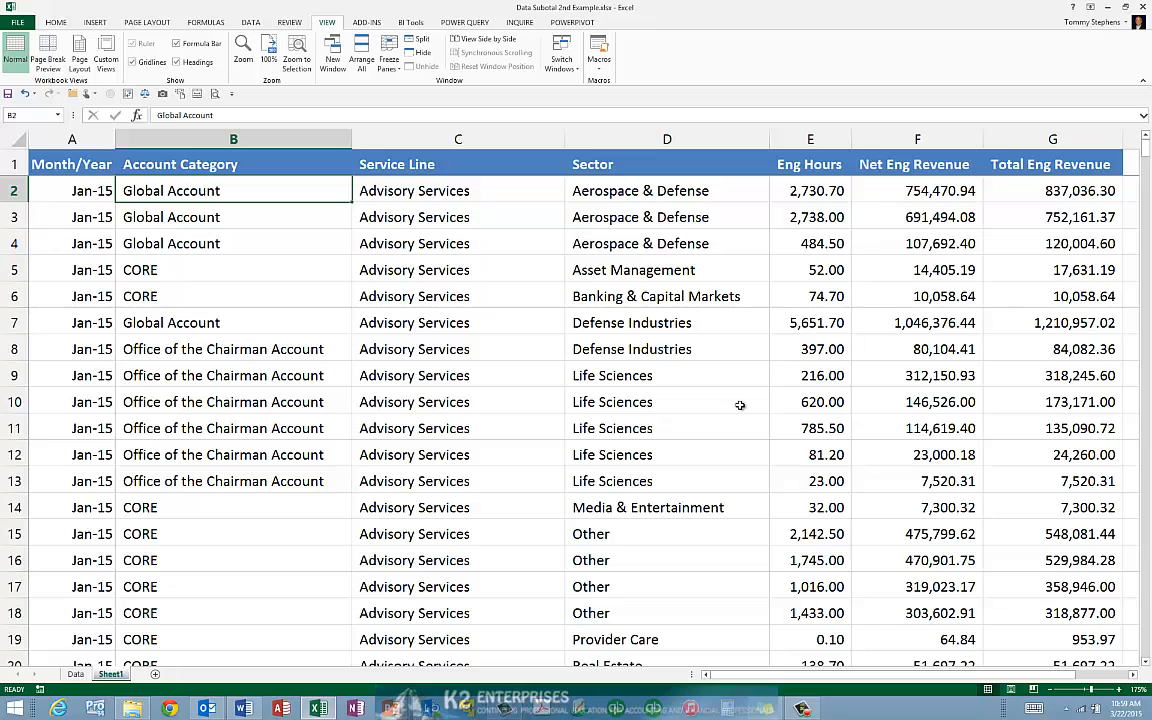
mouse_move(632, 209)
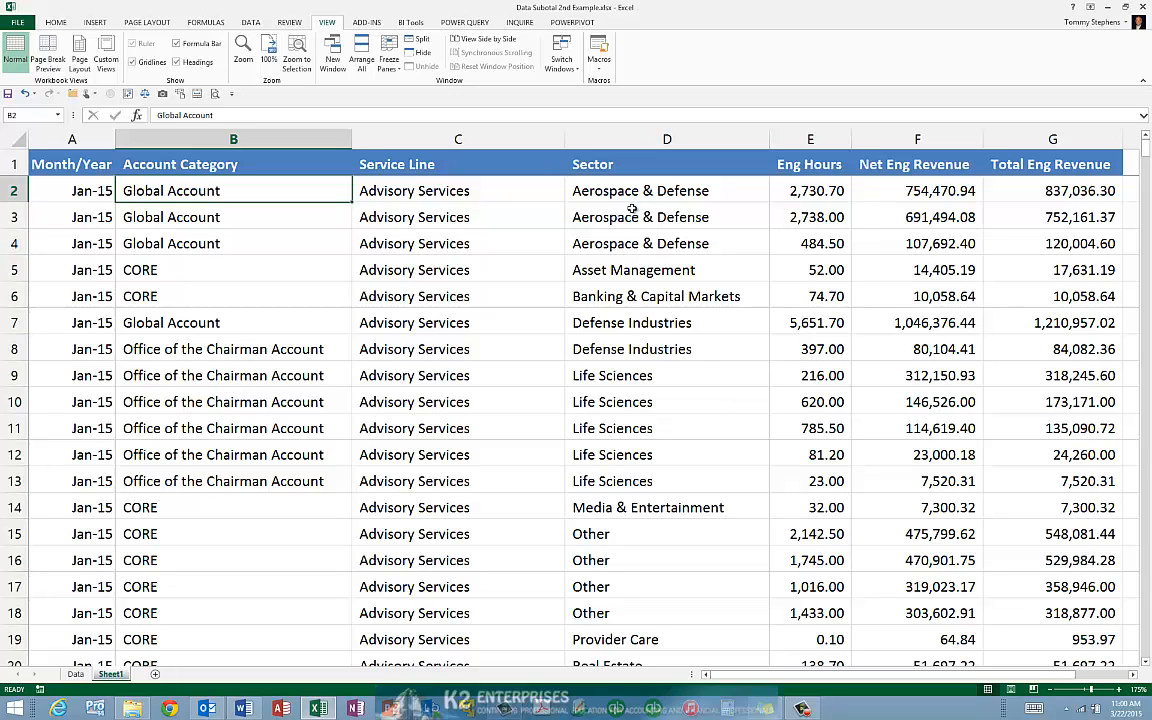
- Select a Sector cell and switch to the Data ribbon for sorting
left_click(667, 190)
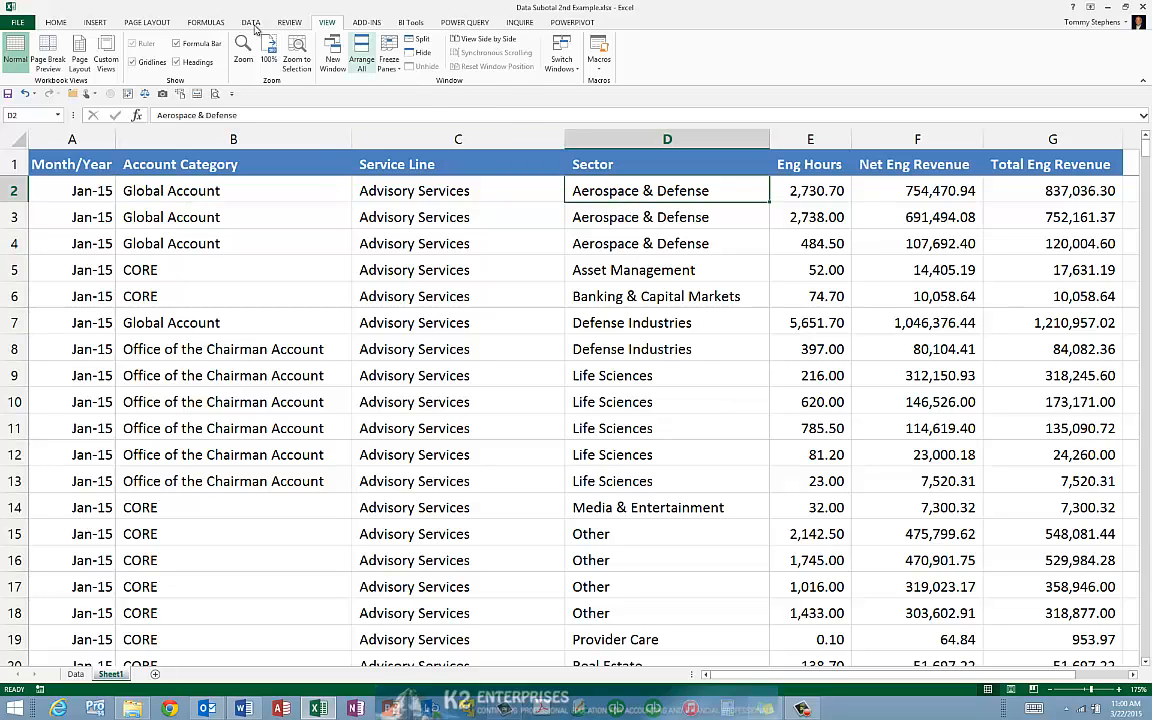
left_click(250, 21)
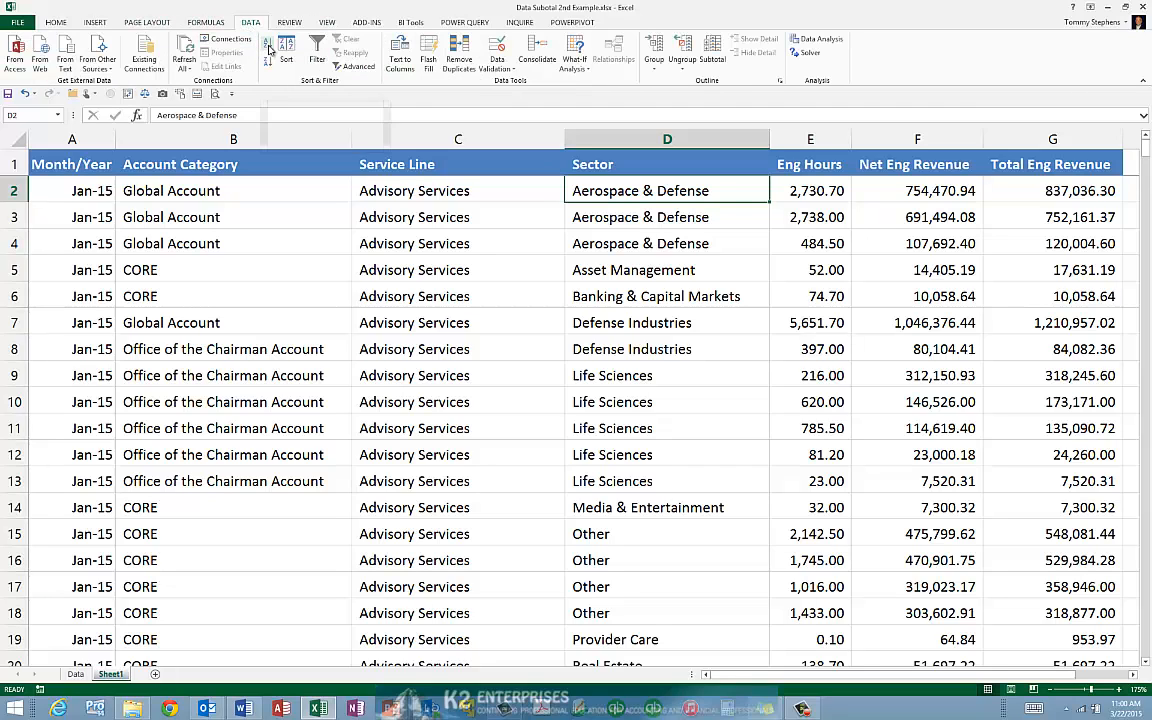
mouse_move(286, 52)
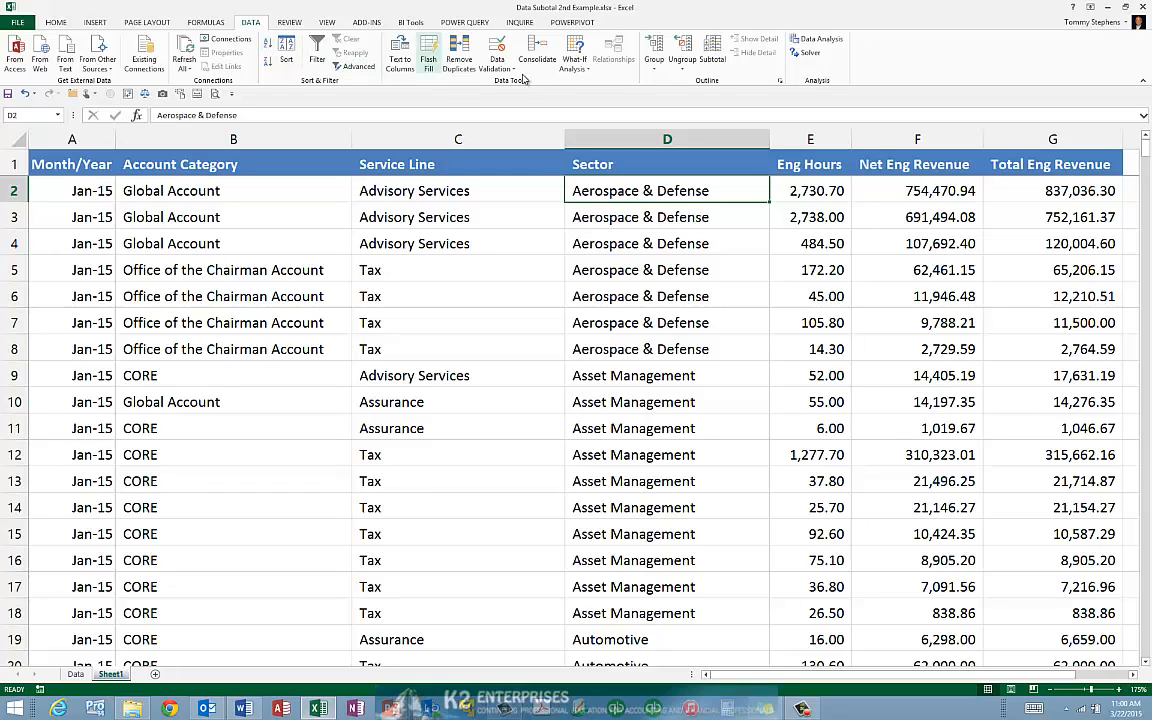
mouse_move(712, 53)
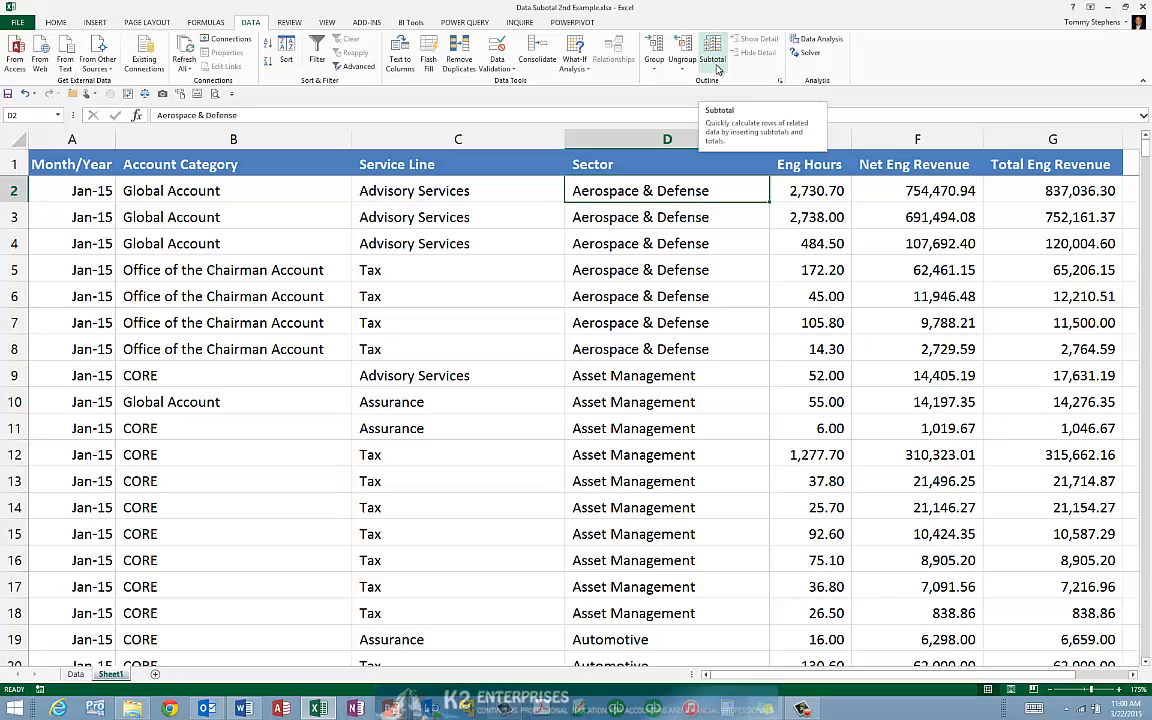
- Configure Subtotal: at each change in Sector, Sum the Eng Hours column
left_click(712, 52)
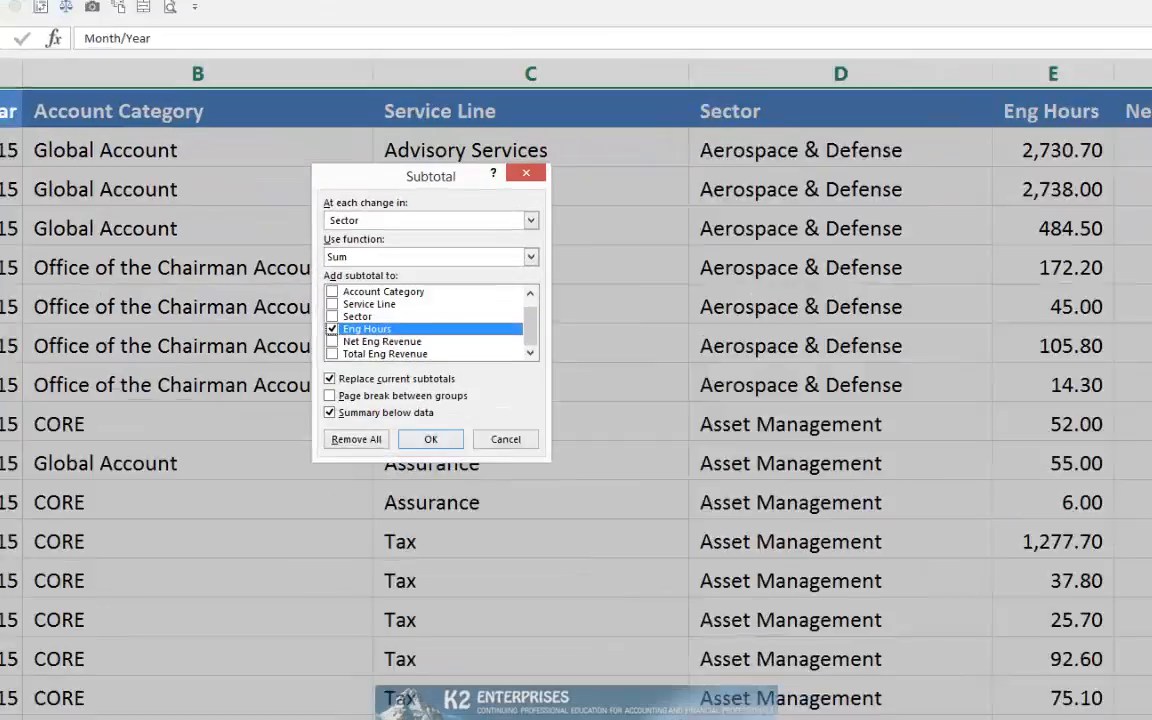
left_click(530, 220)
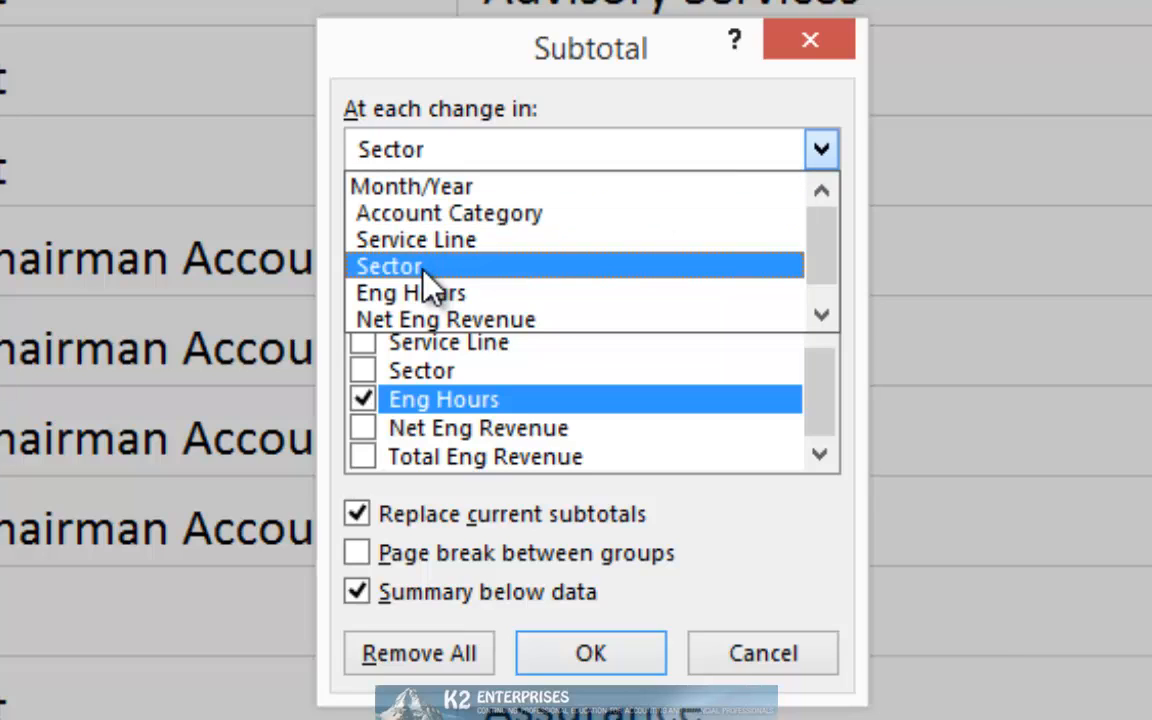
left_click(389, 265)
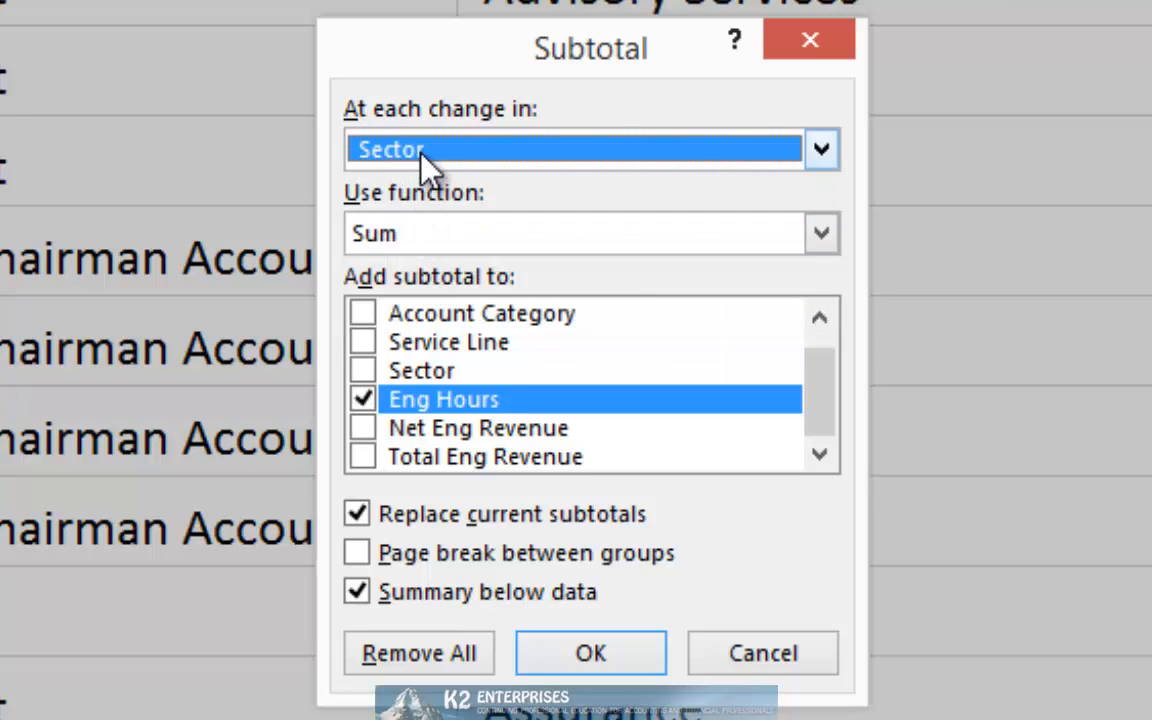
mouse_move(820, 233)
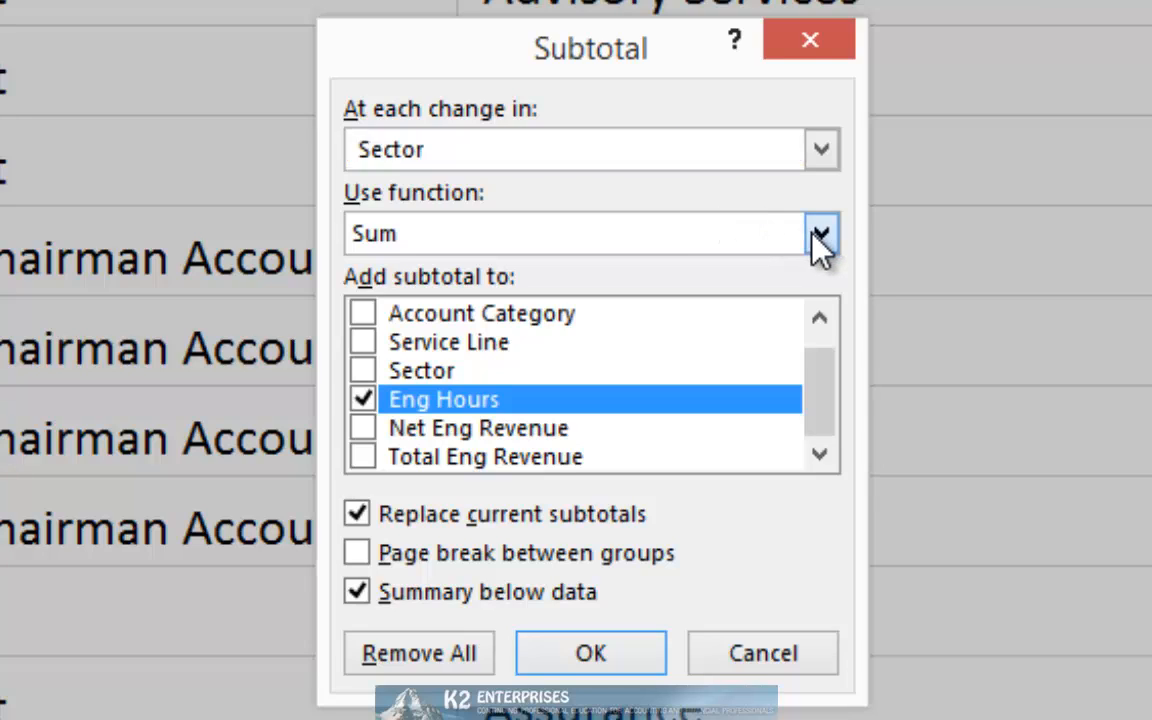
left_click(821, 233)
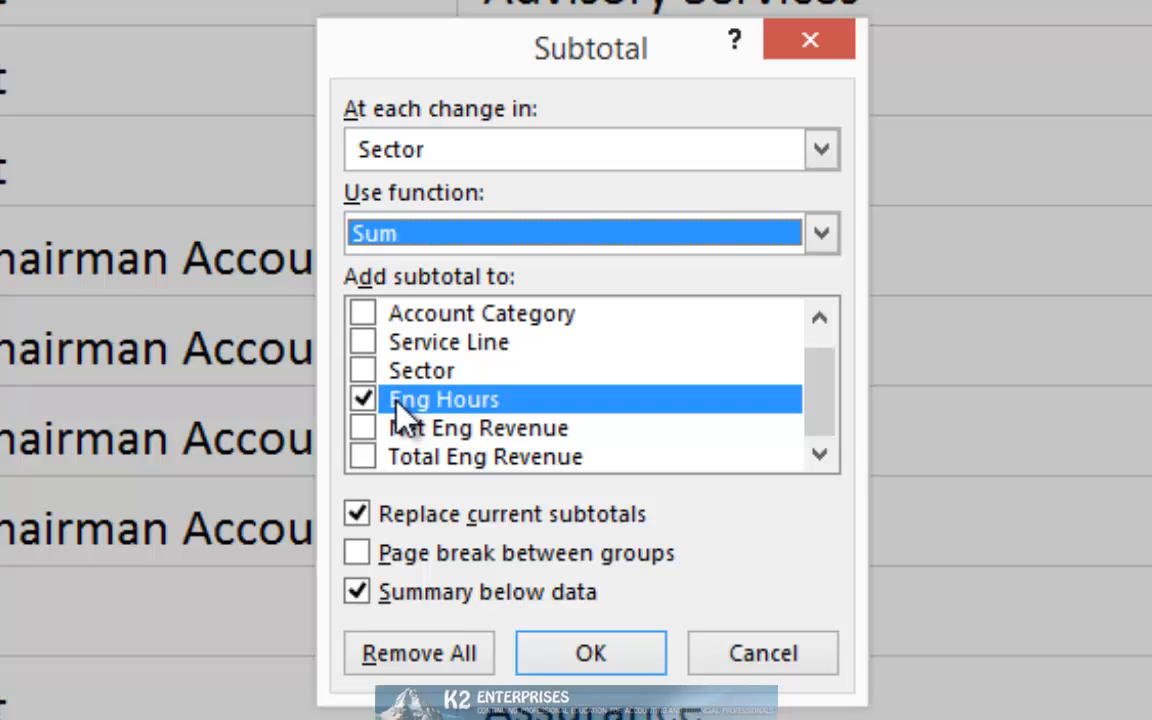
mouse_move(400, 370)
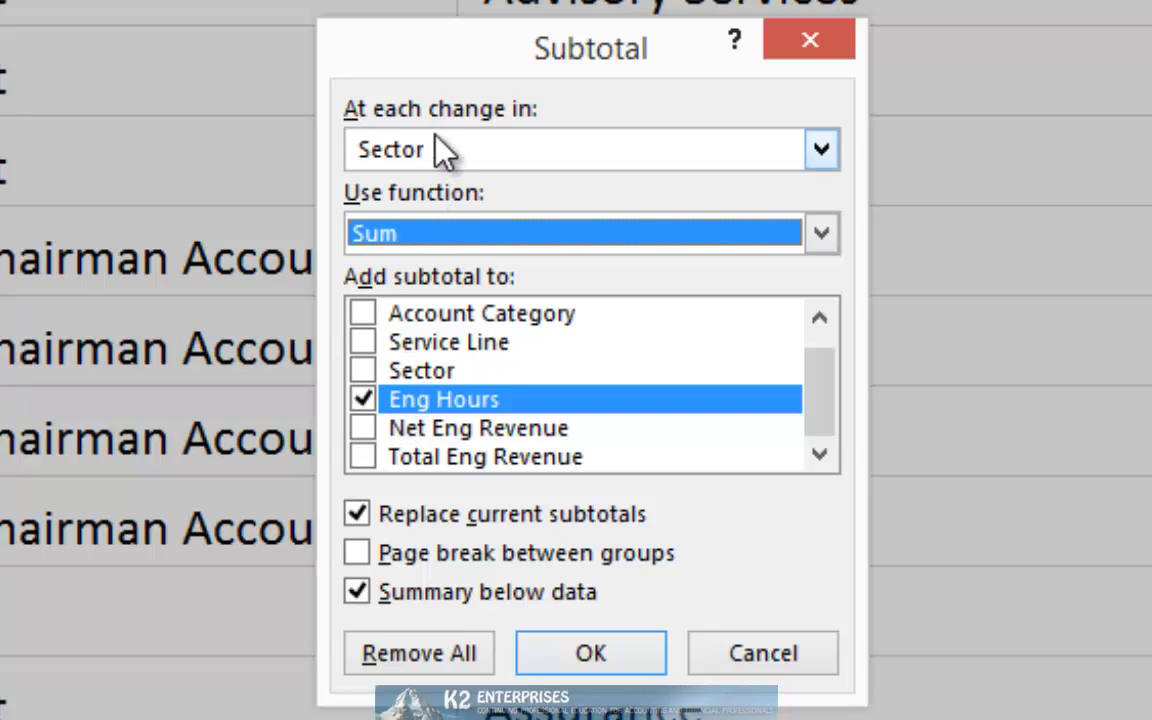
left_click(590, 652)
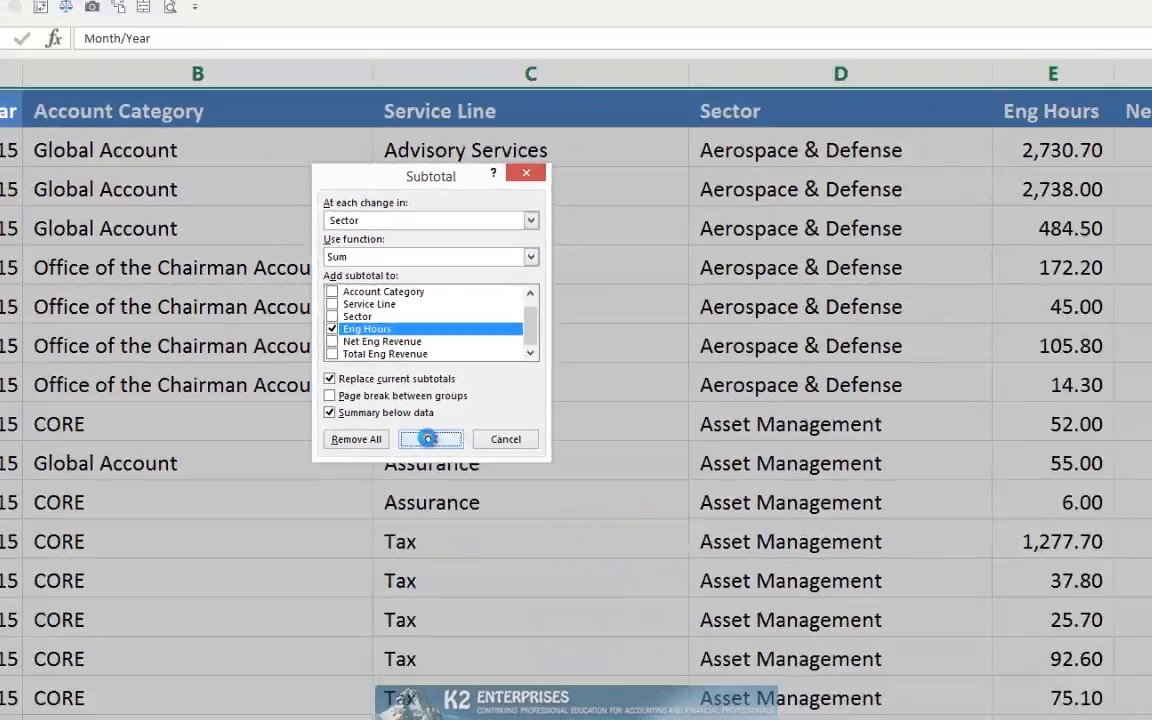
- Insert the Sector subtotal rows (Aerospace & Defense Total 6,290.50) and go to Home's Find & Select
left_click(430, 439)
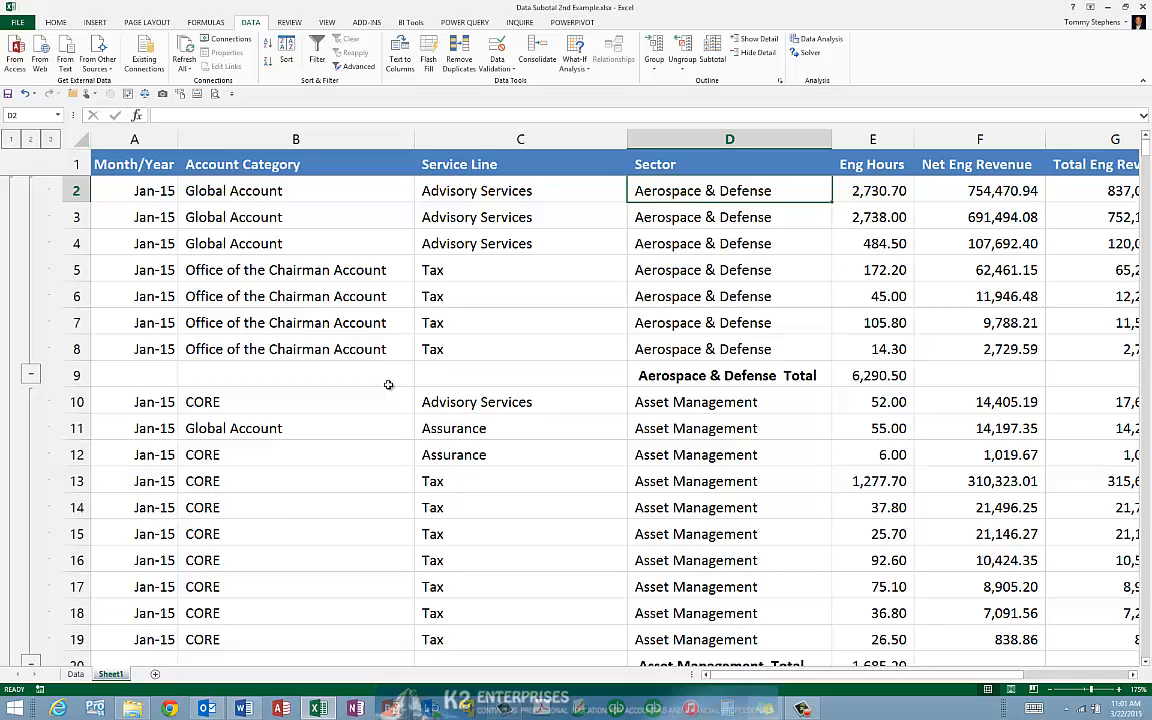
mouse_move(353, 308)
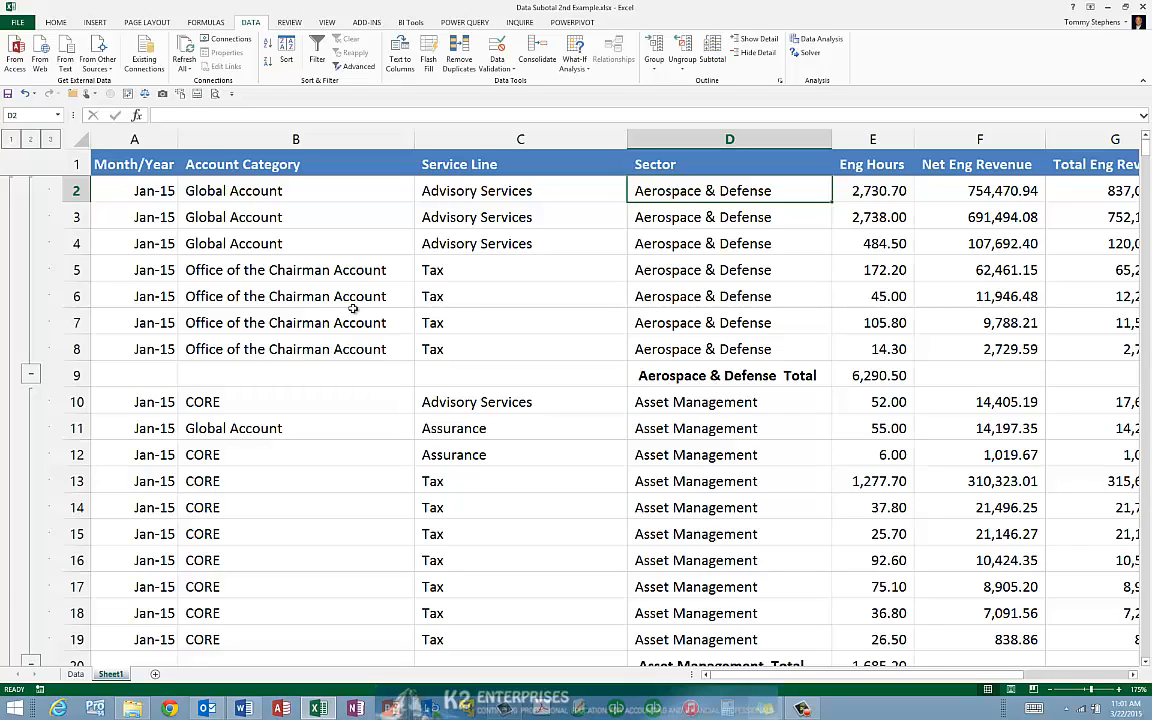
left_click(55, 21)
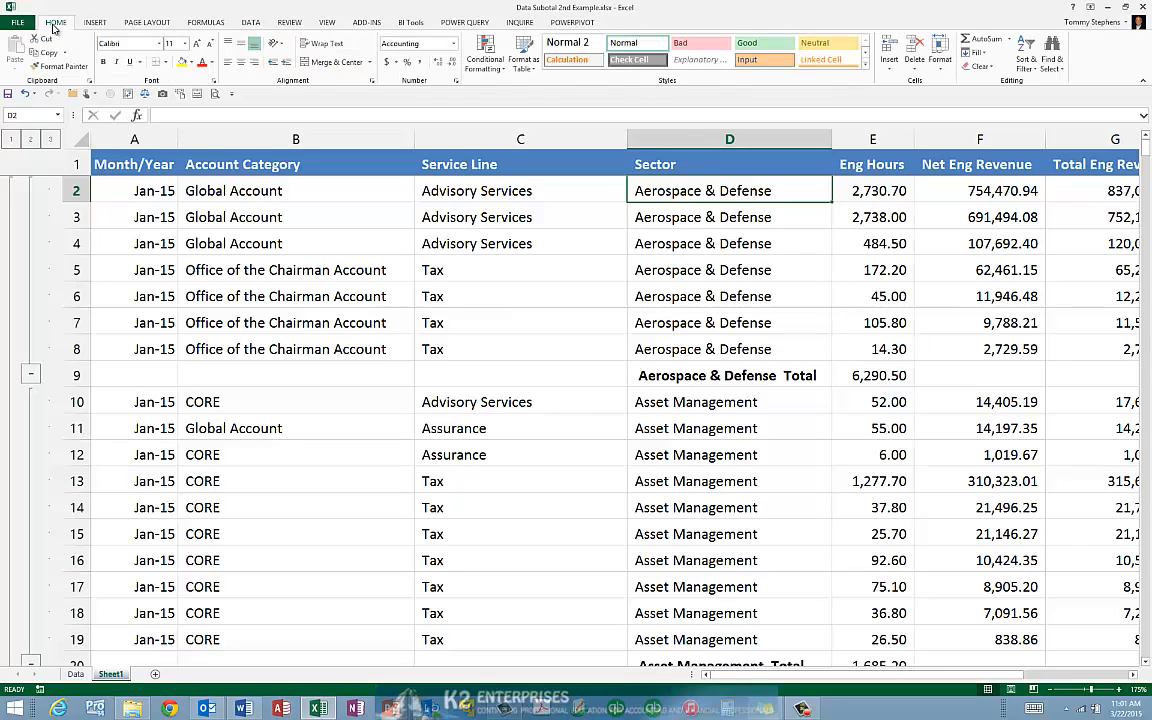
mouse_move(1052, 55)
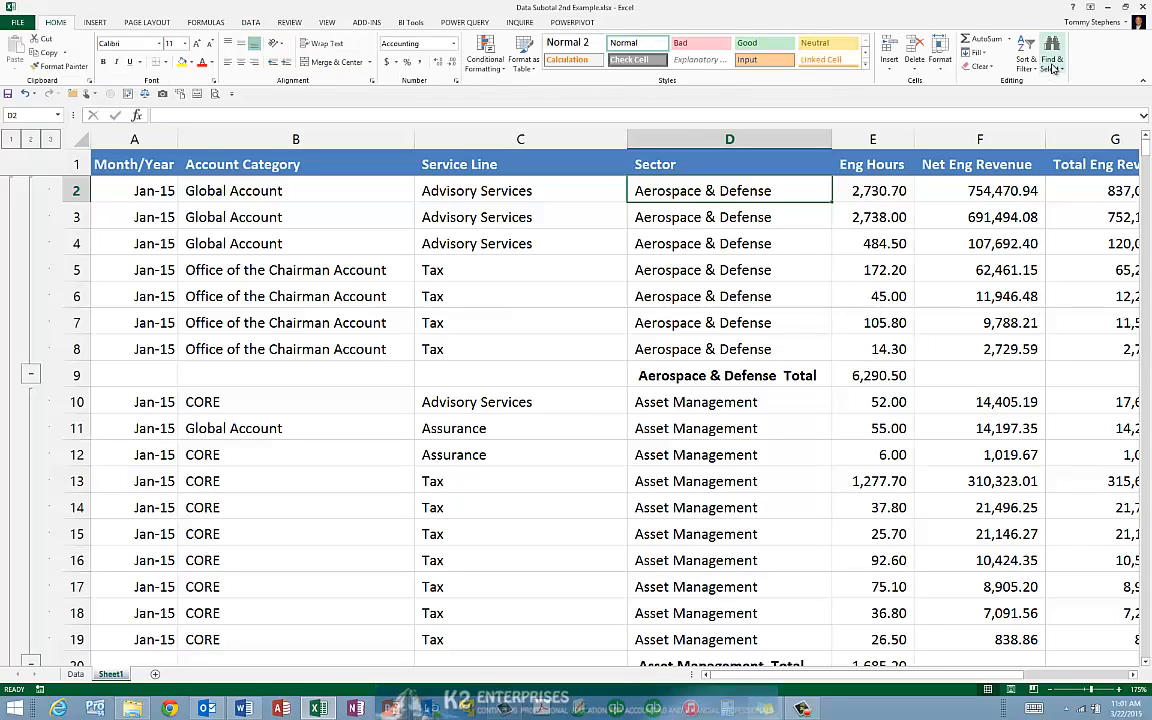
left_click(1051, 50)
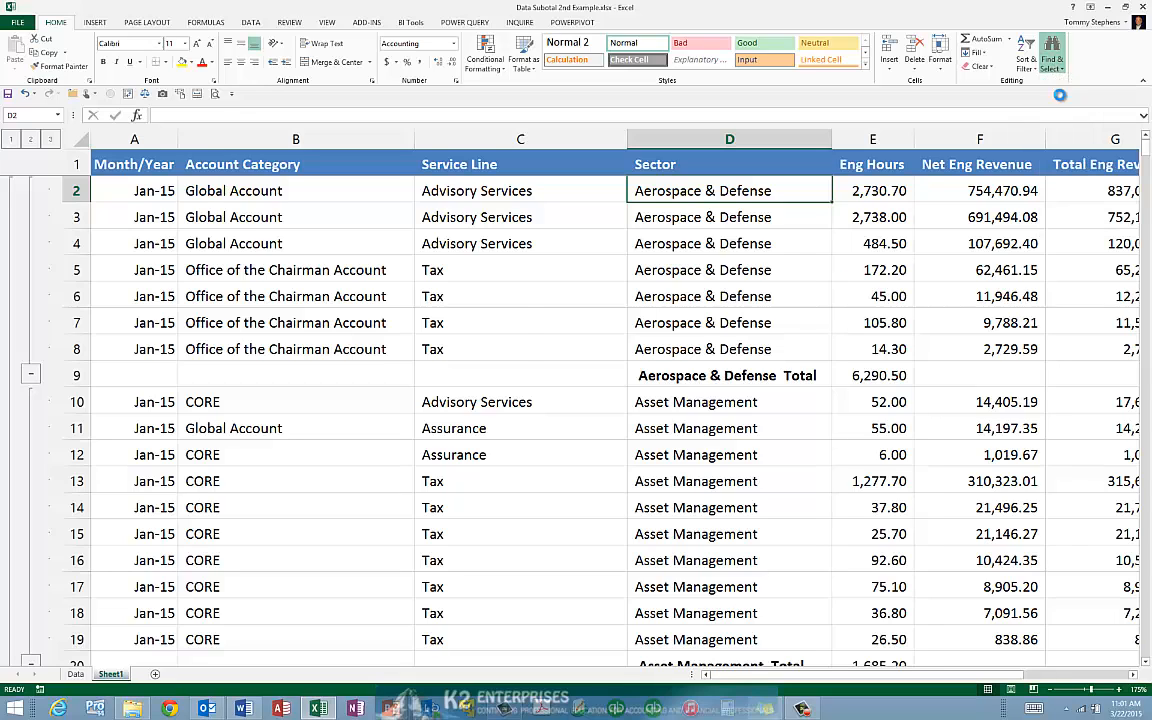
- Review the Find and Replace search text against the =SUBTOTAL(9,E2:E8) formula
left_click(1051, 54)
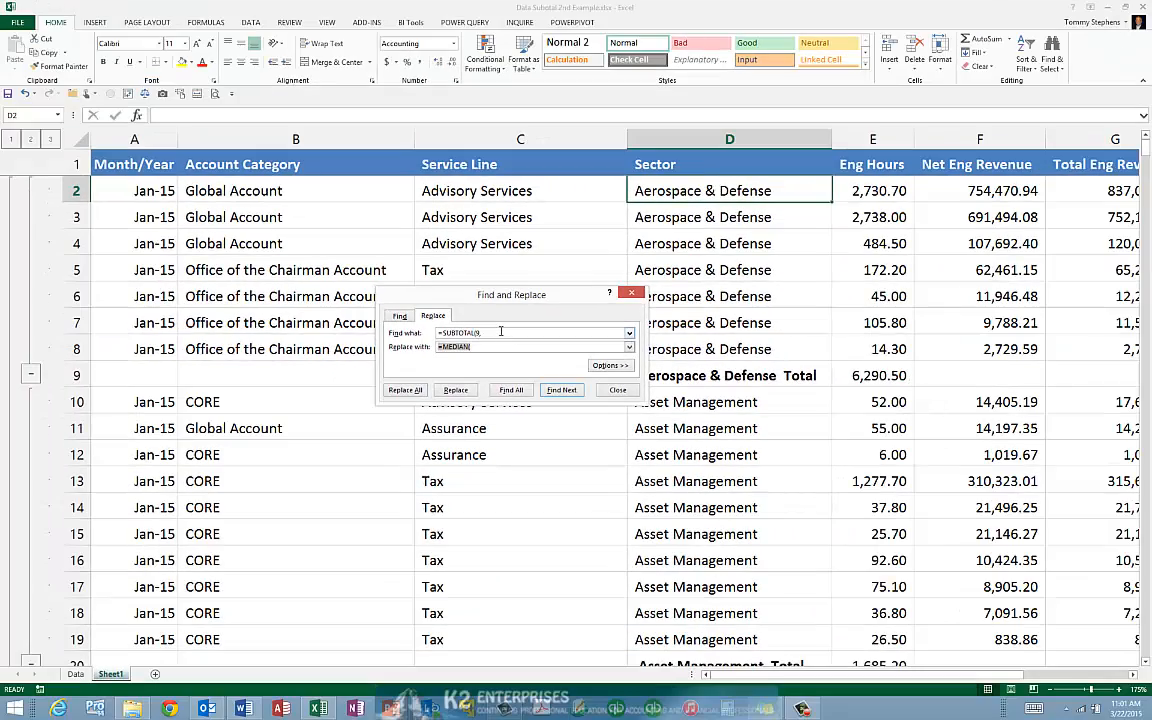
left_click(617, 390)
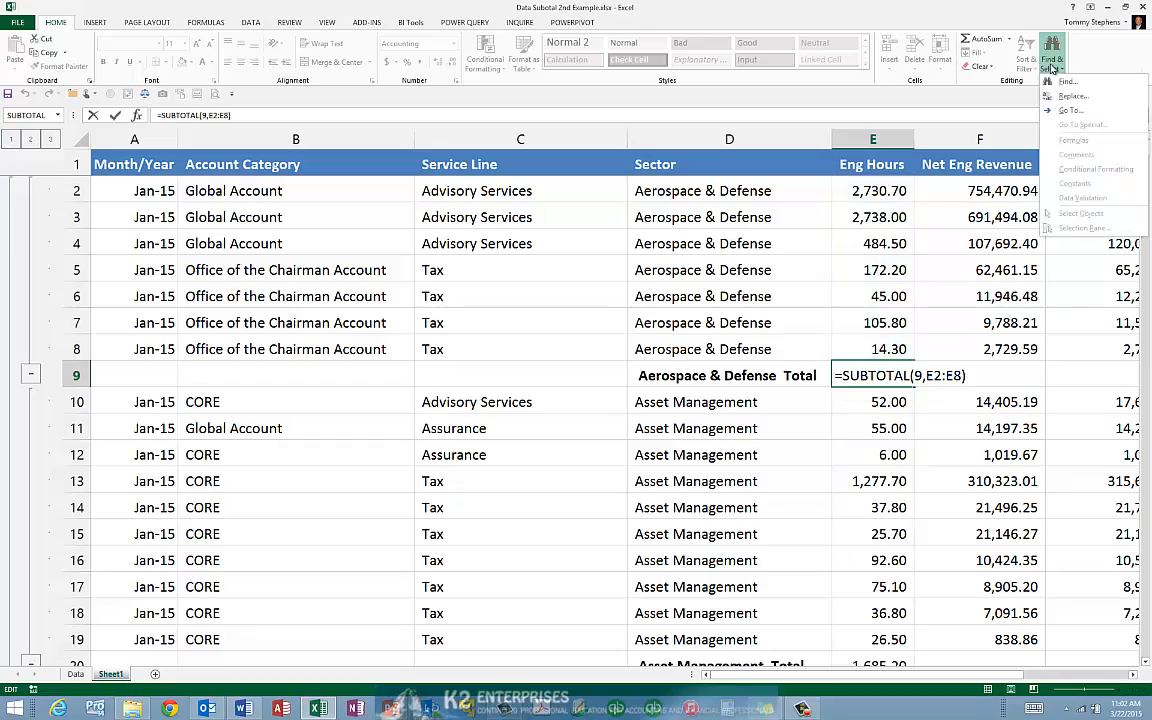
- Replace all =SUBTOTAL(9, with =MEDIAN(, making 24 replacements
left_click(1074, 95)
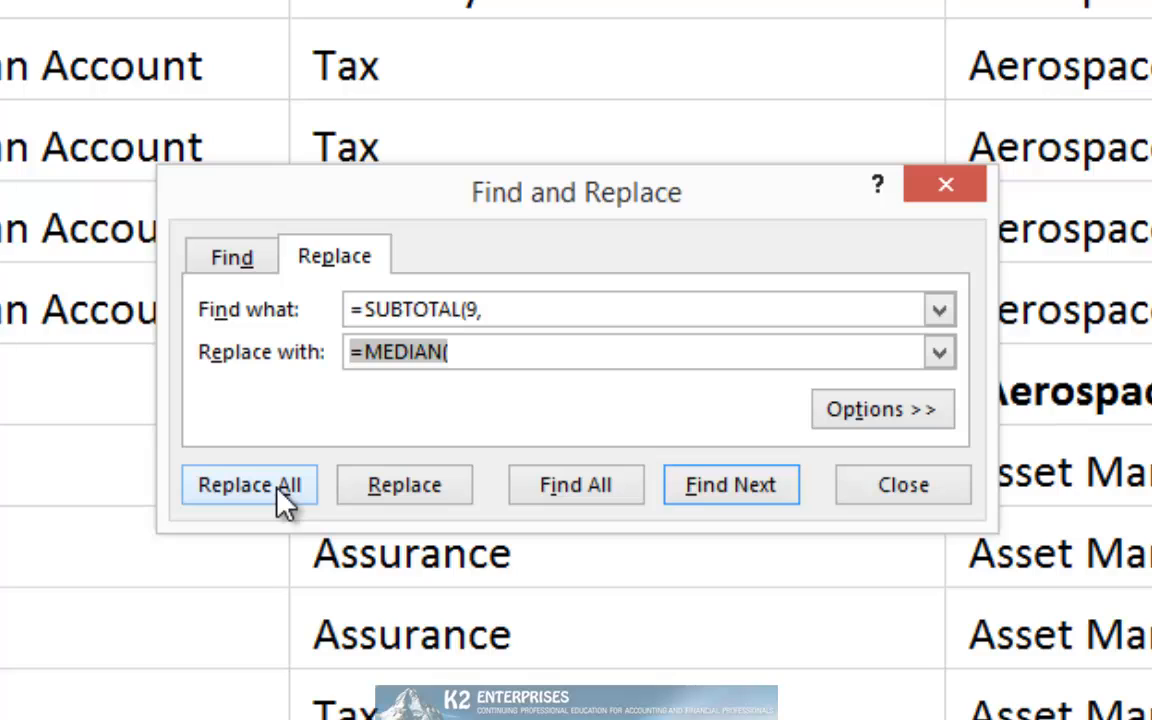
left_click(248, 484)
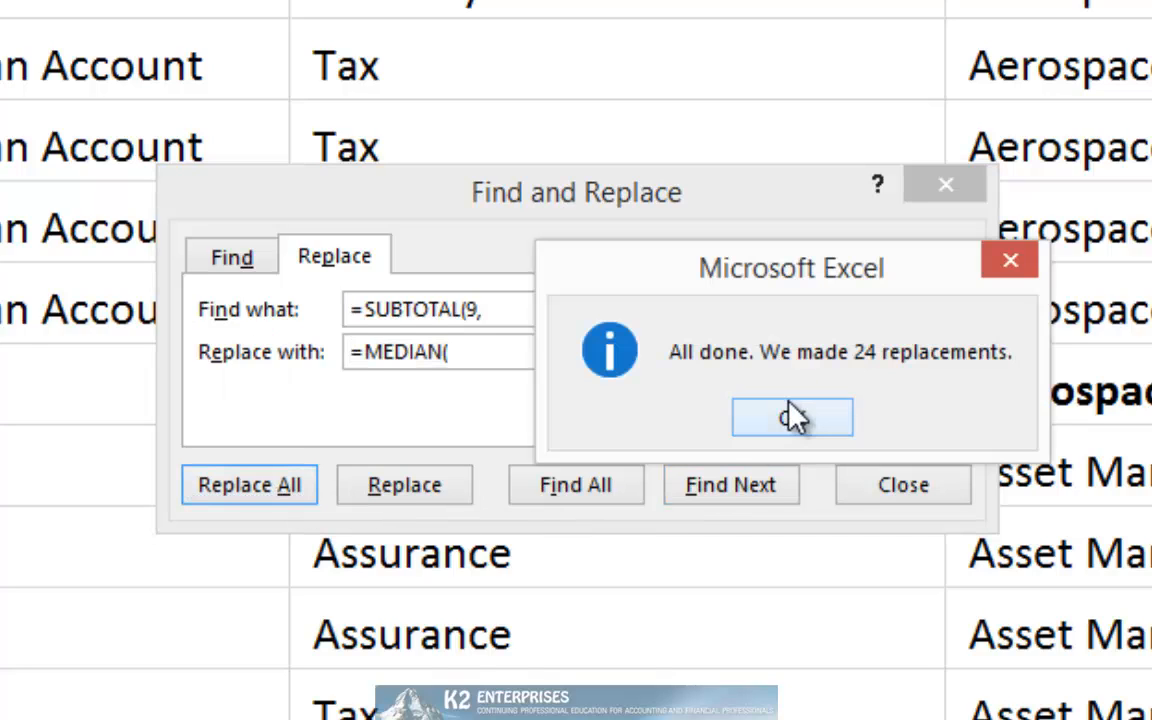
left_click(791, 417)
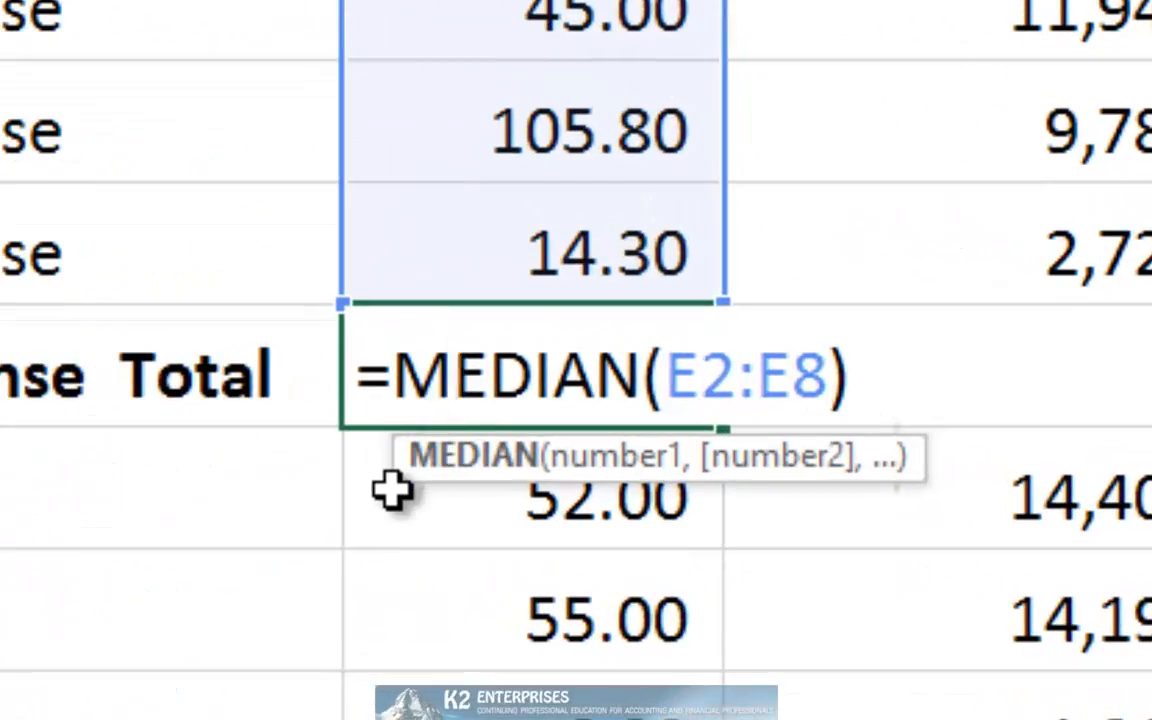
- Inspect cell E20 showing =MEDIAN(E10:E19) for the Asset Management total of 44.90
left_click(455, 375)
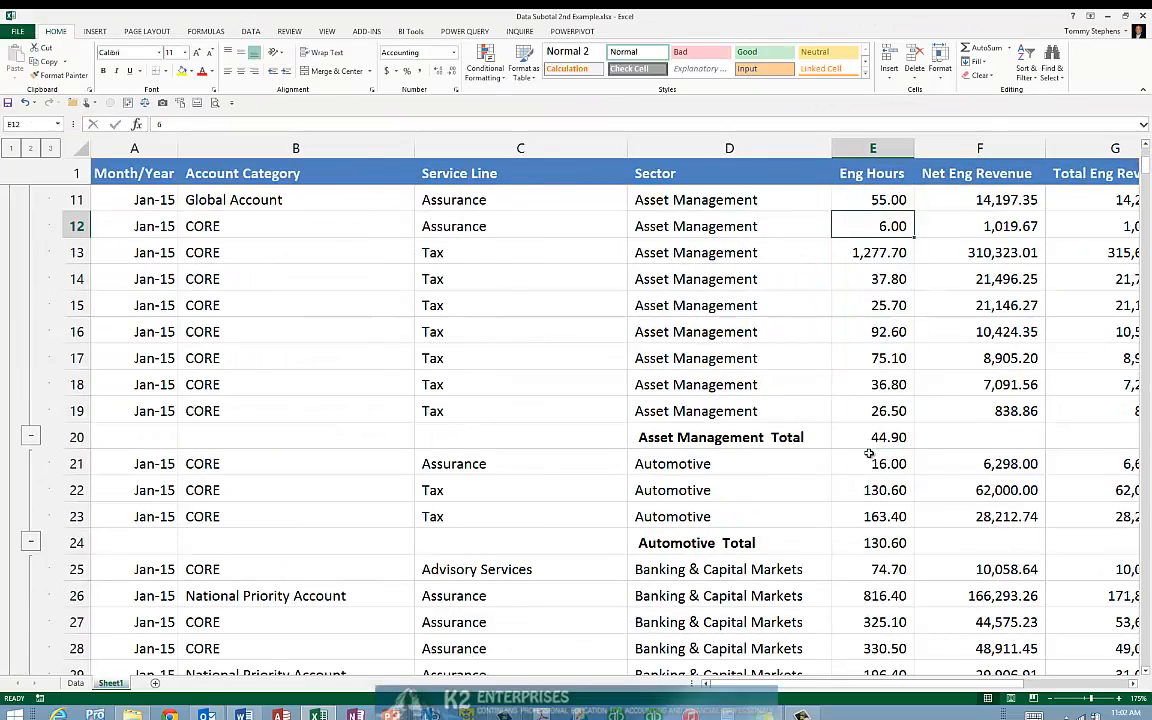
type("=MEDIAN(E10:E19)")
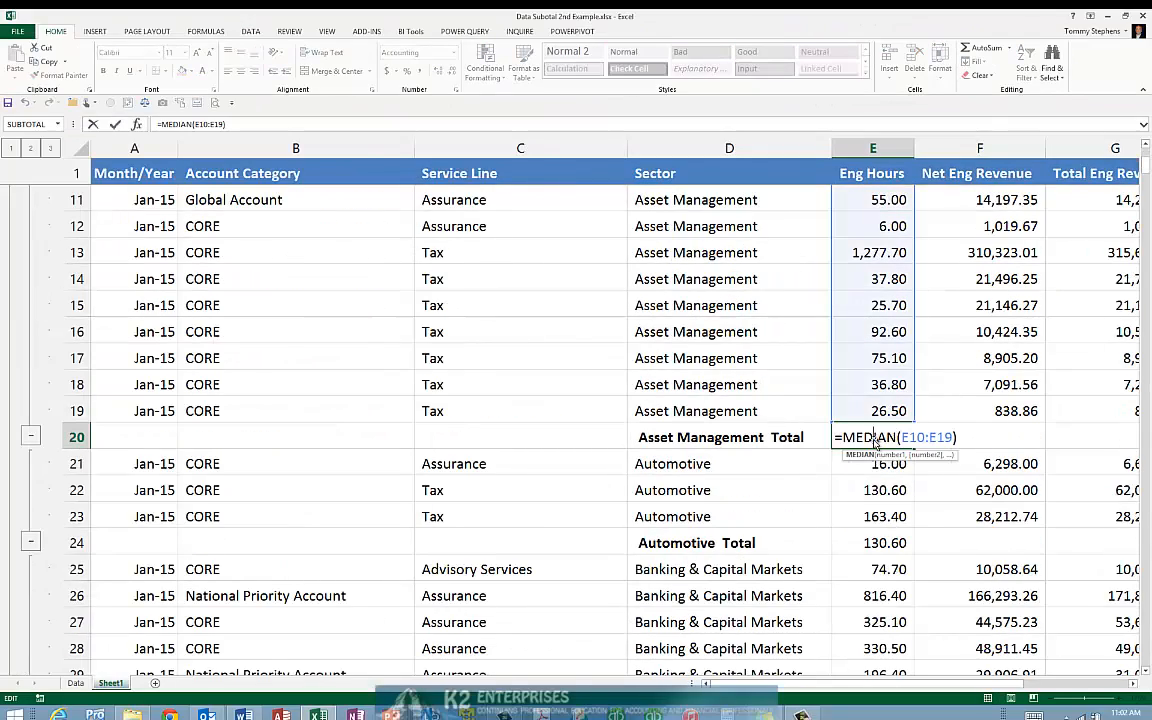